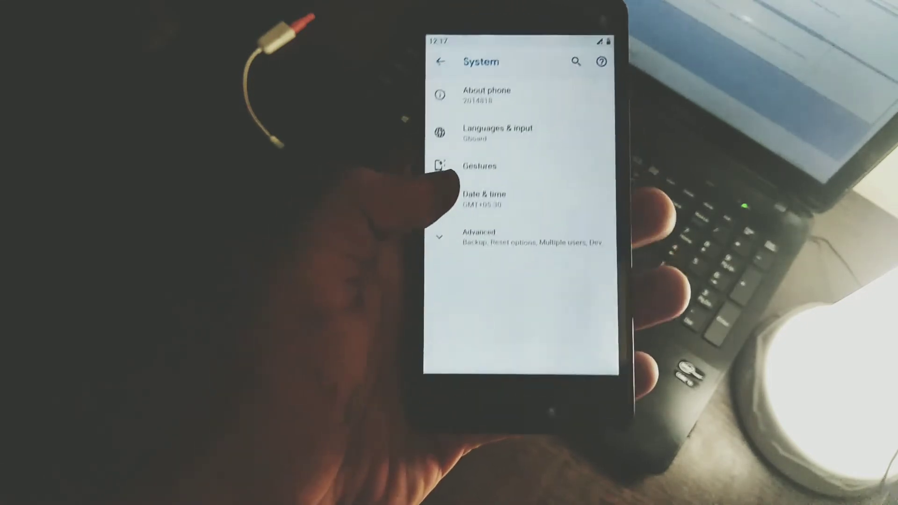
# Show the Android version details with Pixel Experience build number and kernel version from About phone.
pyautogui.click(486, 95)
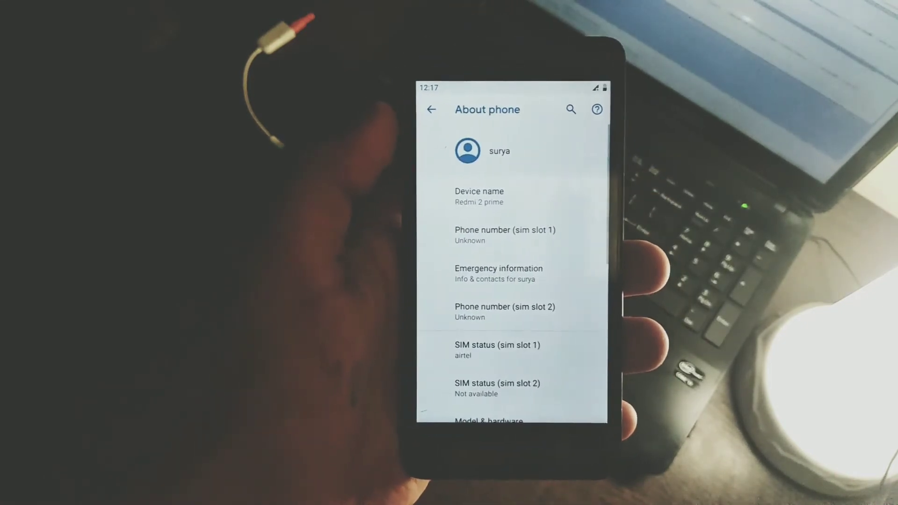
pyautogui.scroll(-3)
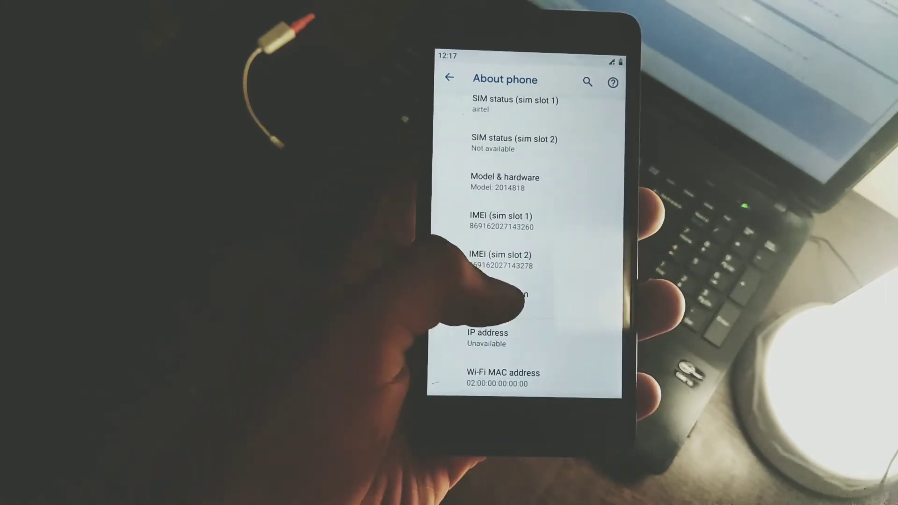
pyautogui.click(504, 298)
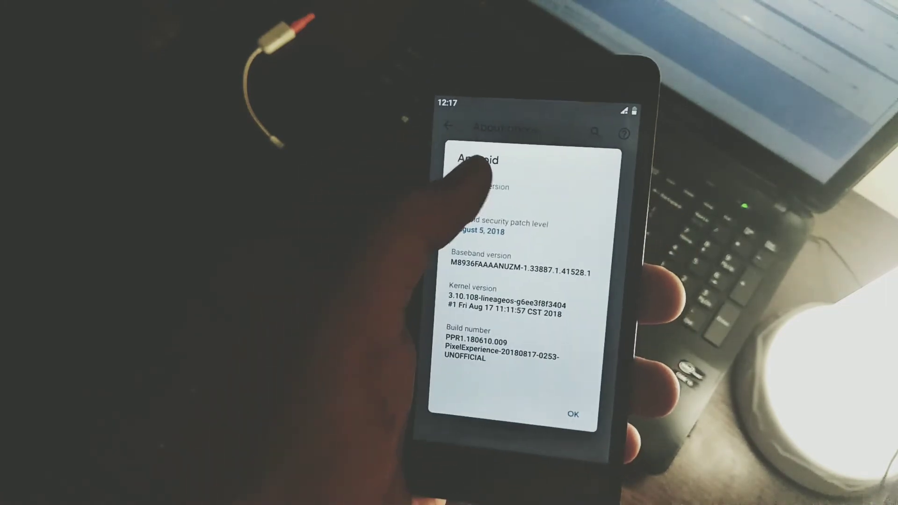